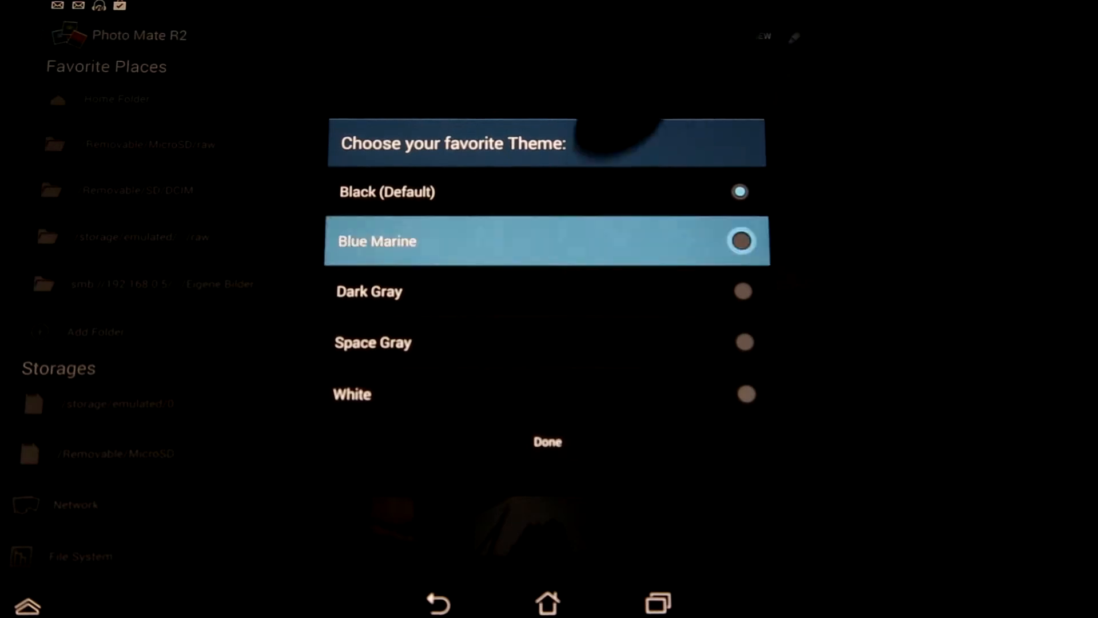
Preview the Blue Marine and White themes, then apply Dark Gray
left_click(741, 240)
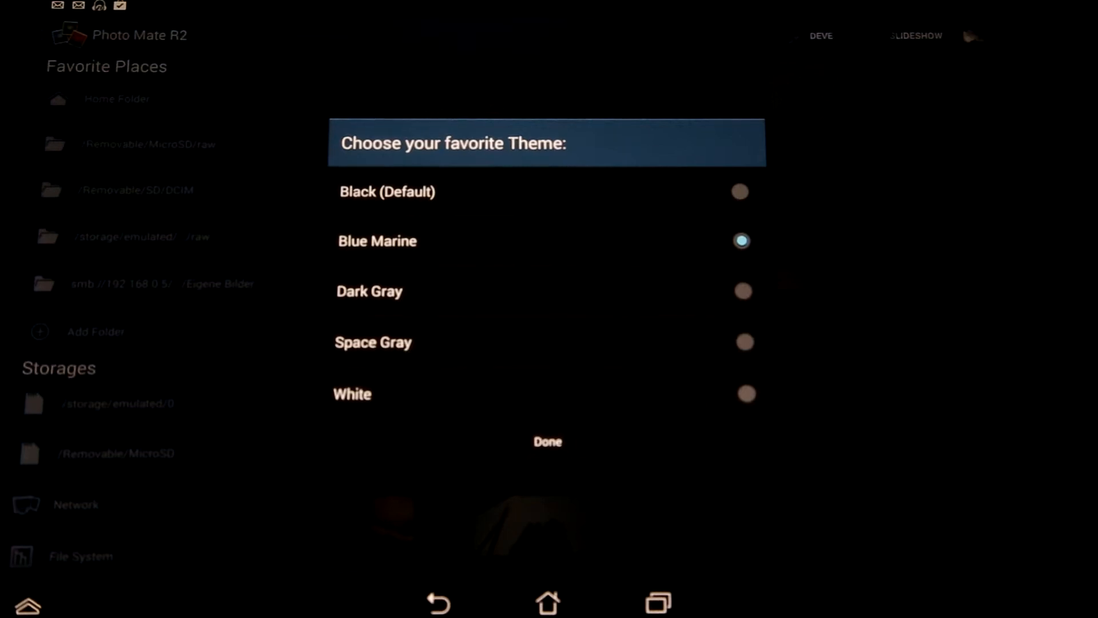
left_click(746, 393)
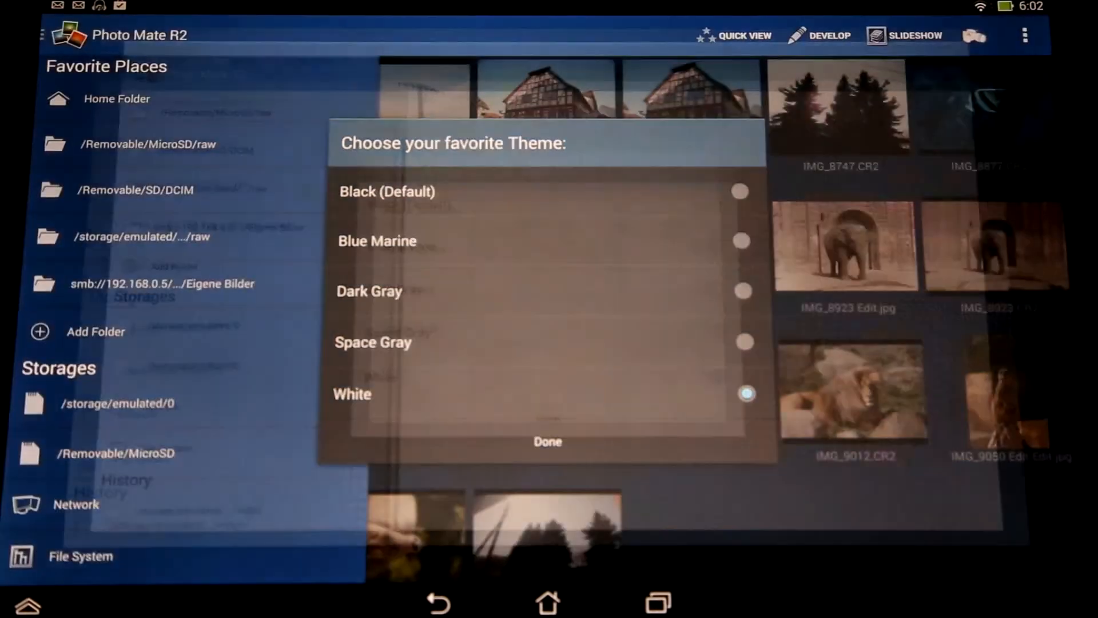
left_click(745, 393)
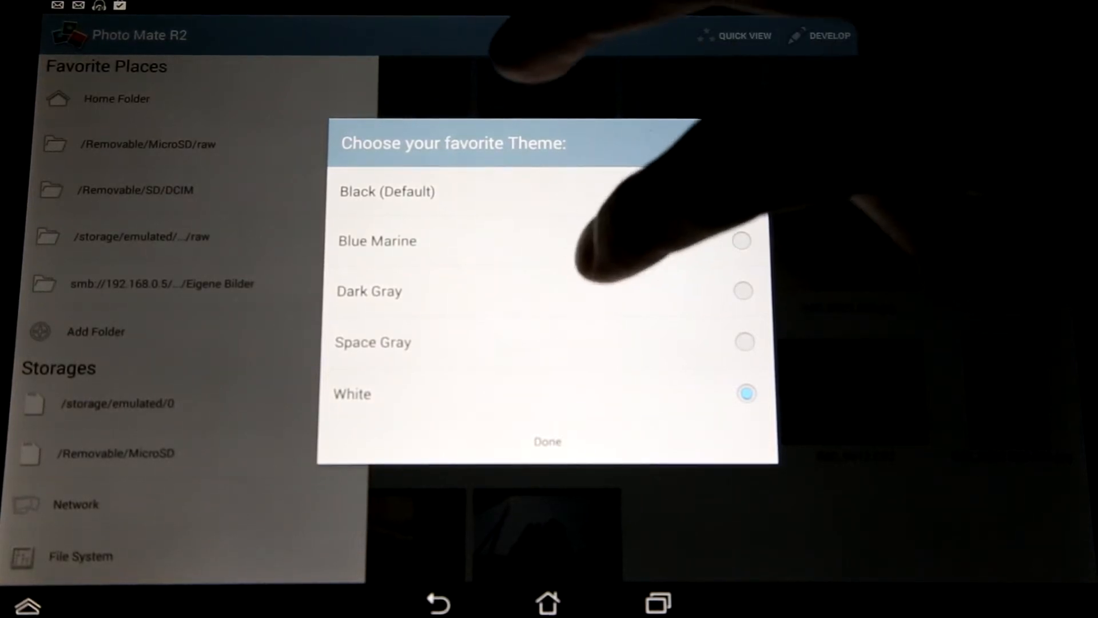
left_click(743, 291)
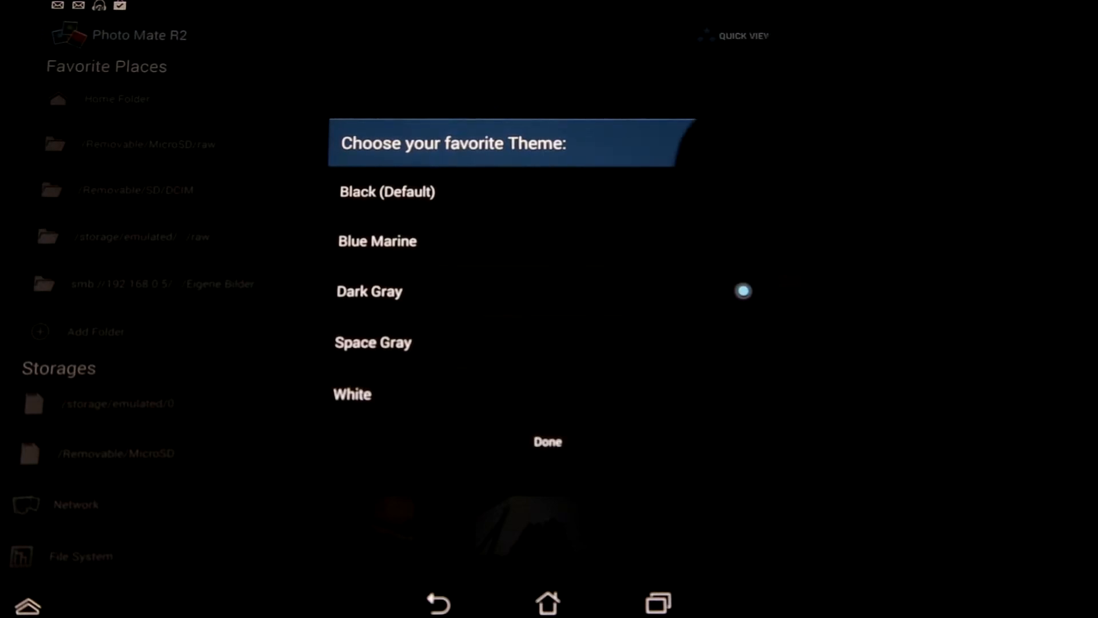
left_click(547, 441)
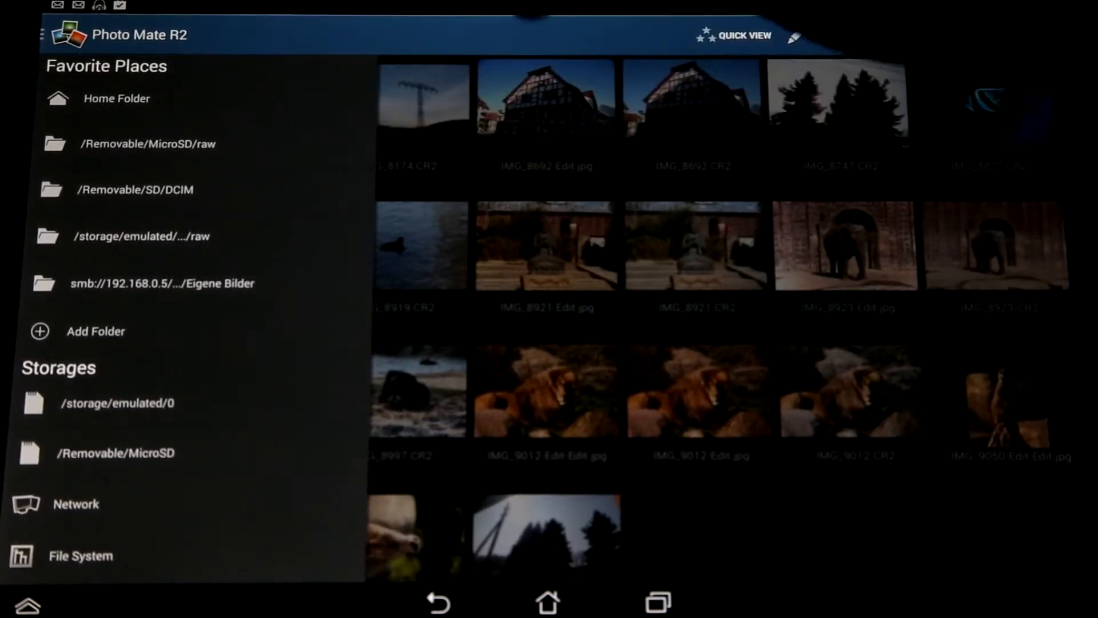
Scroll the sidebar history to the MicroSD card's Video folder entry
scroll("down", 3)
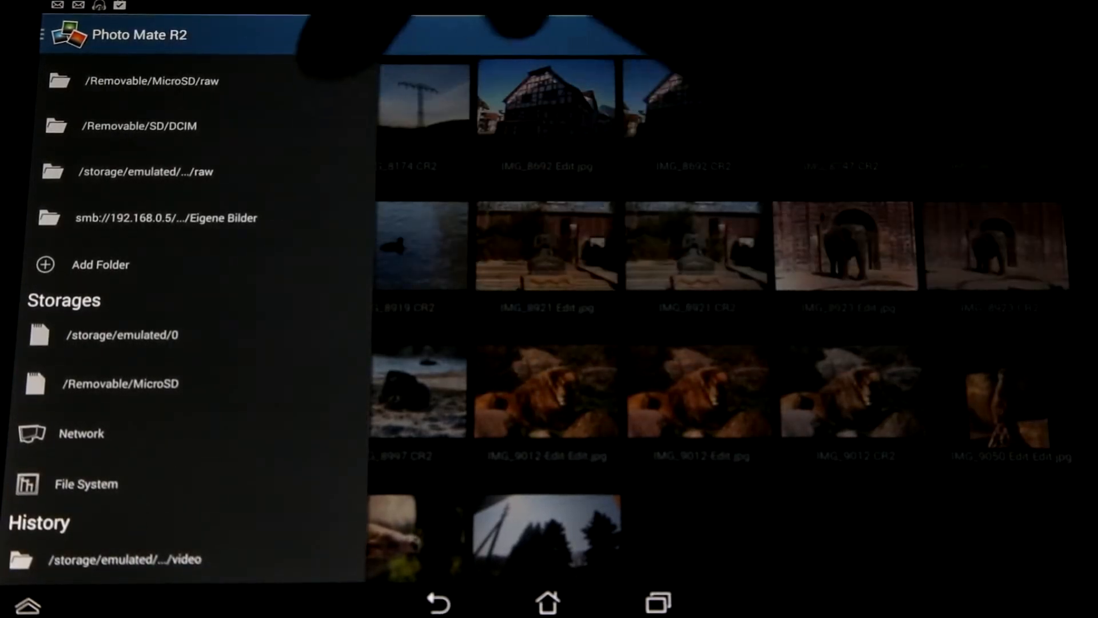
scroll("down", 3)
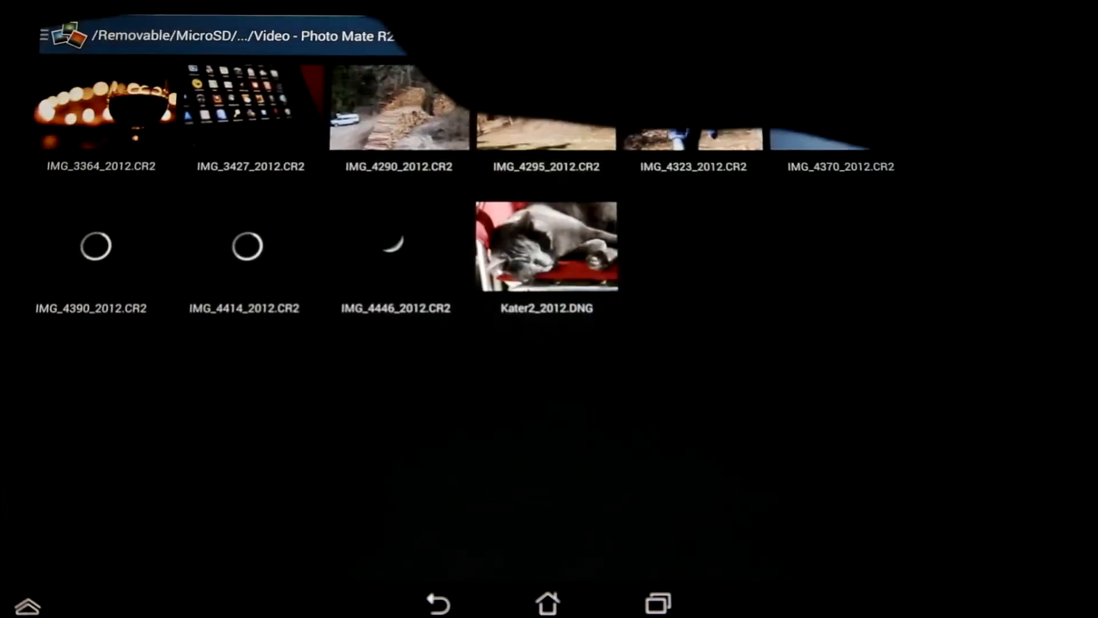
Open the sidebar drawer and expand a storage to list DCIM and LOST.DIR
left_click(43, 36)
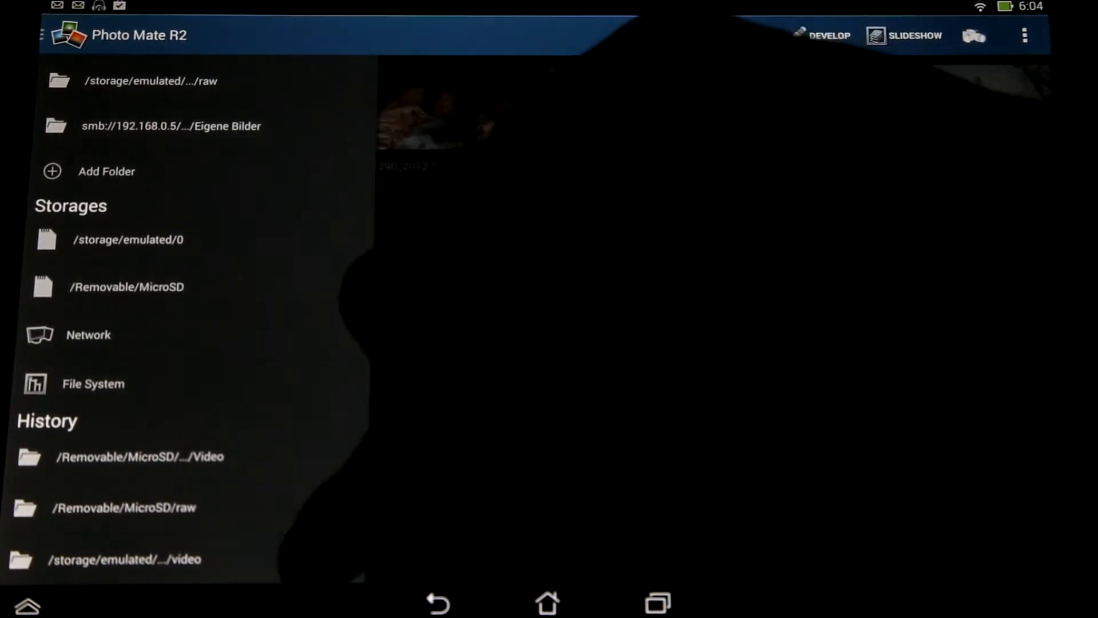
left_click(125, 559)
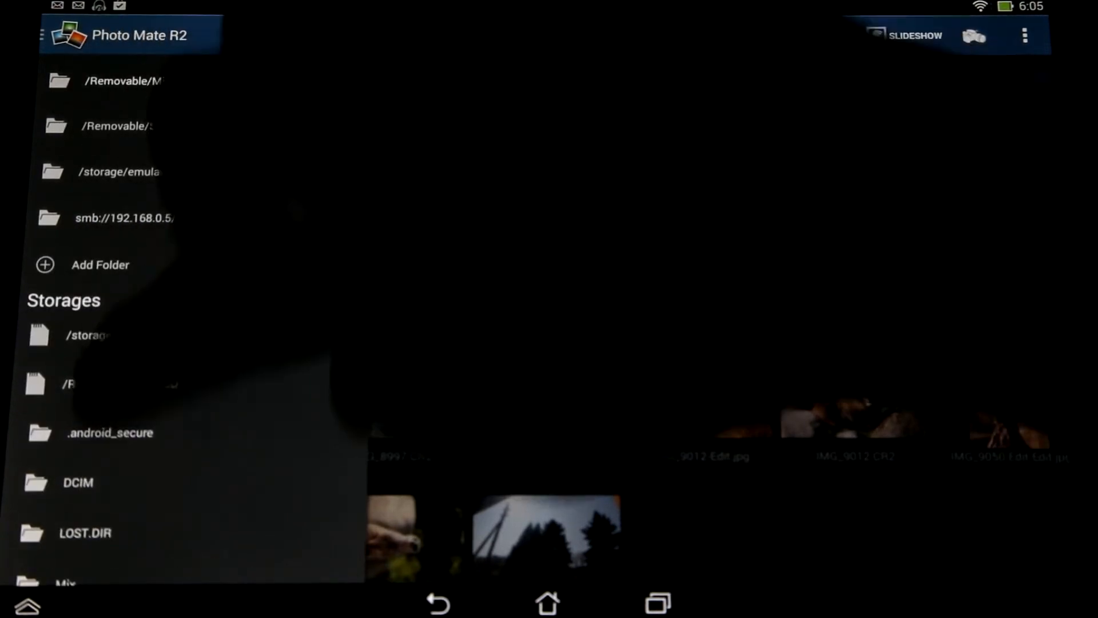
Open the internal storage video folder from the sidebar history
scroll("down", 3)
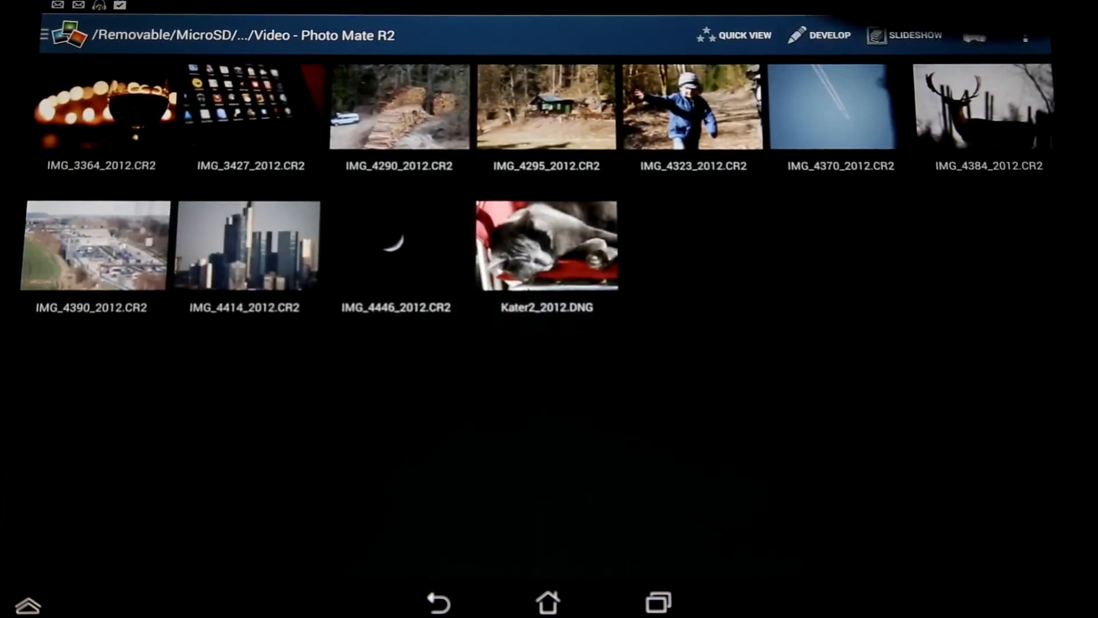
left_click(70, 35)
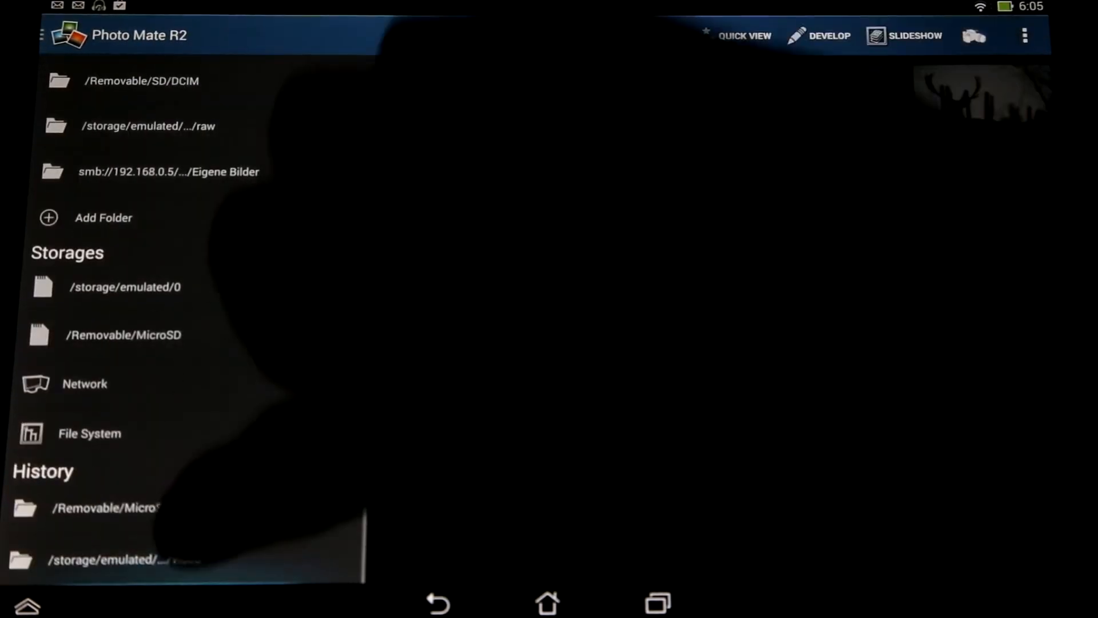
left_click(105, 553)
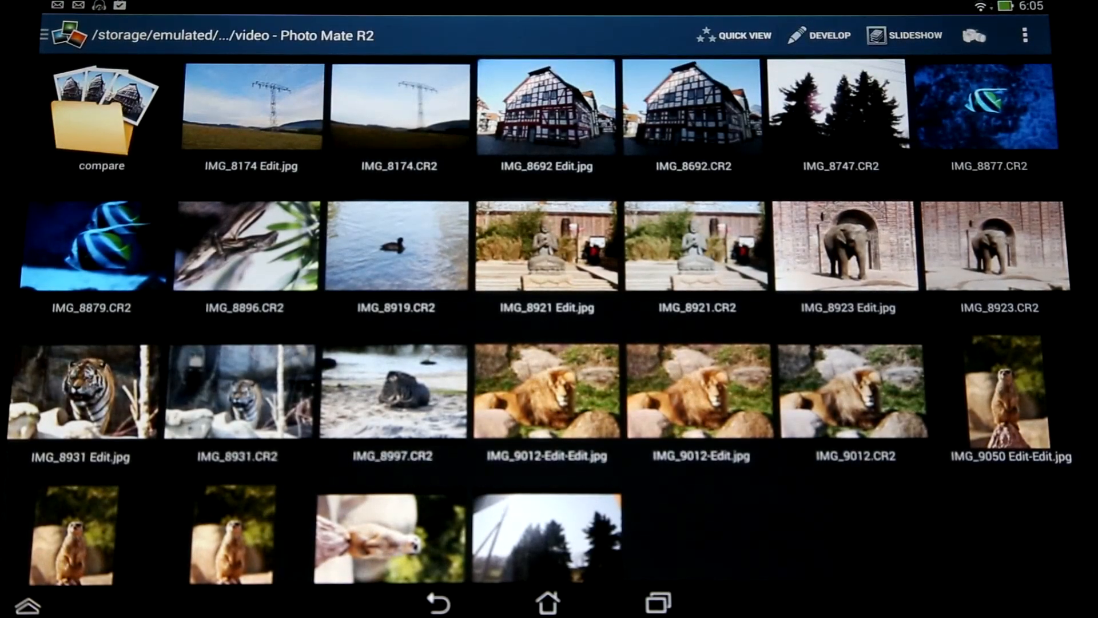
scroll("down", 3)
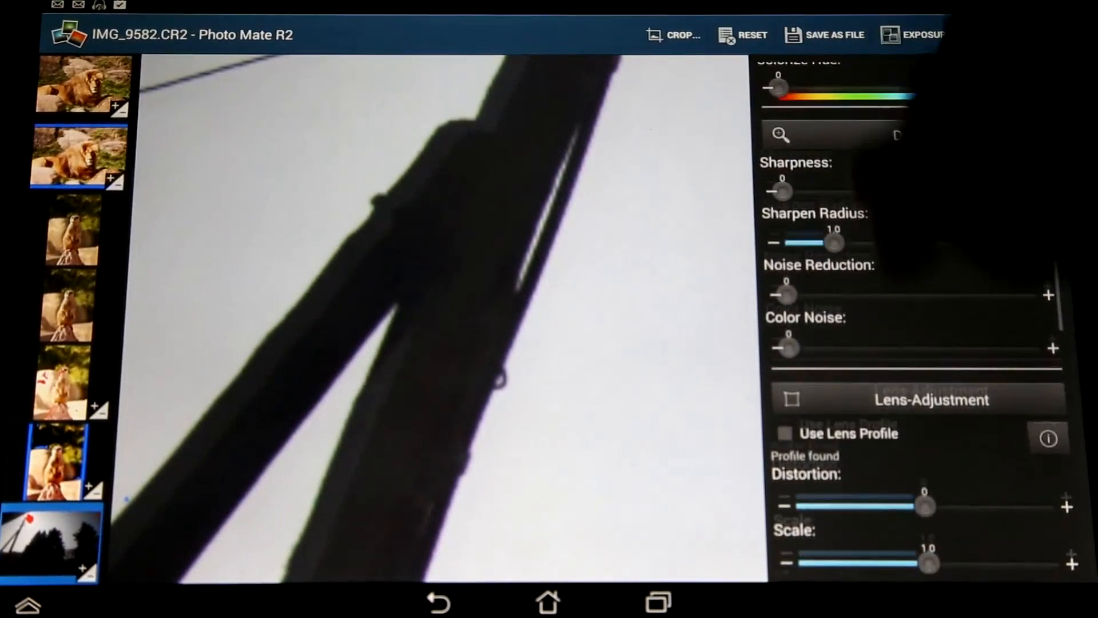
Scroll IMG_9582's develop panel down to the chromatic aberration settings
scroll("down", 3)
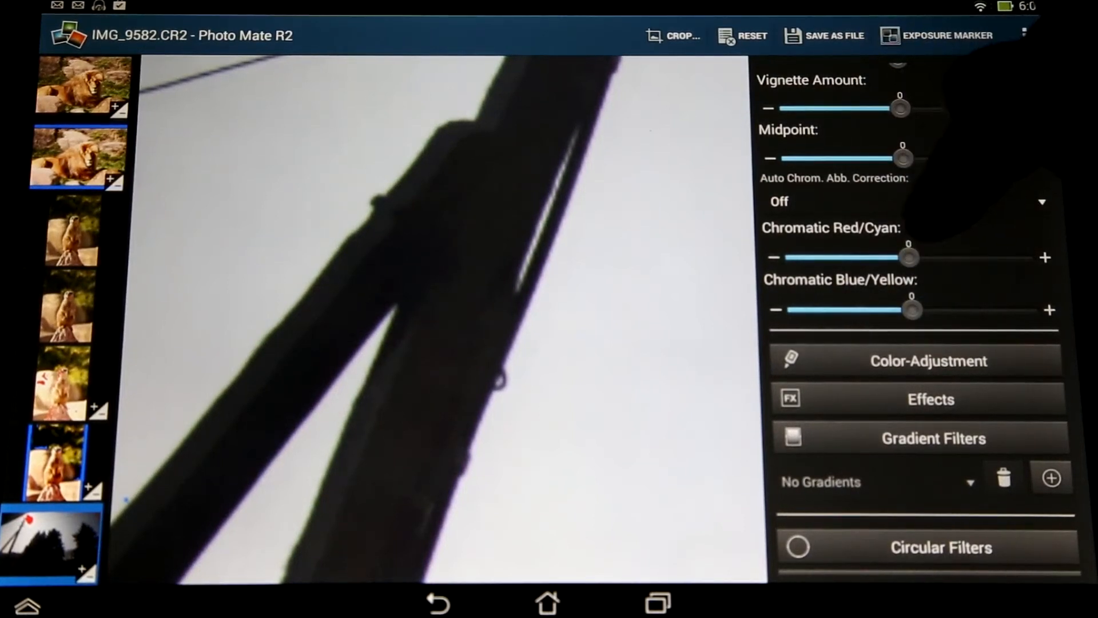
Drag Chromatic Red/Cyan to +8, then back to 0
left_click_drag(908, 257, 963, 257)
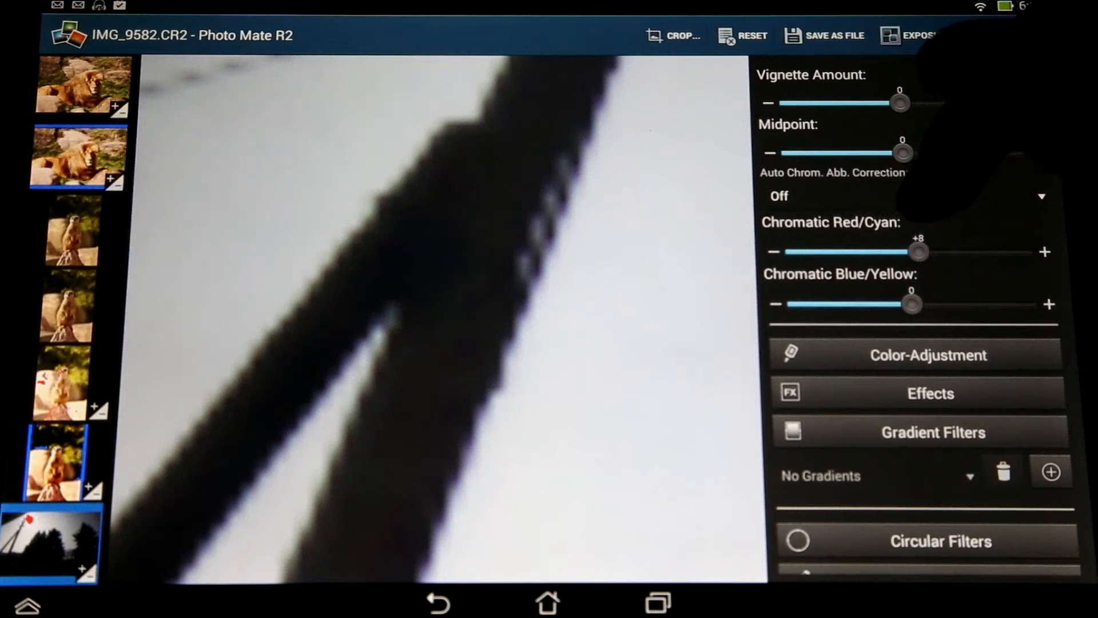
left_click_drag(917, 252, 942, 252)
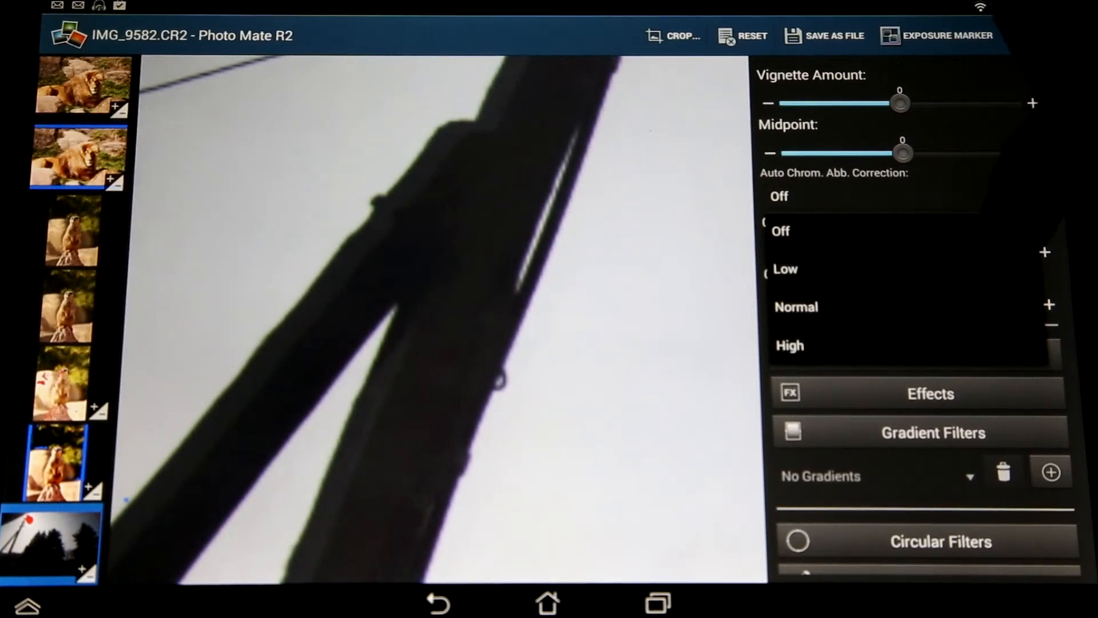
Choose Normal in the Auto Chrom. Abb. Correction dropdown for IMG_9582
left_click(795, 307)
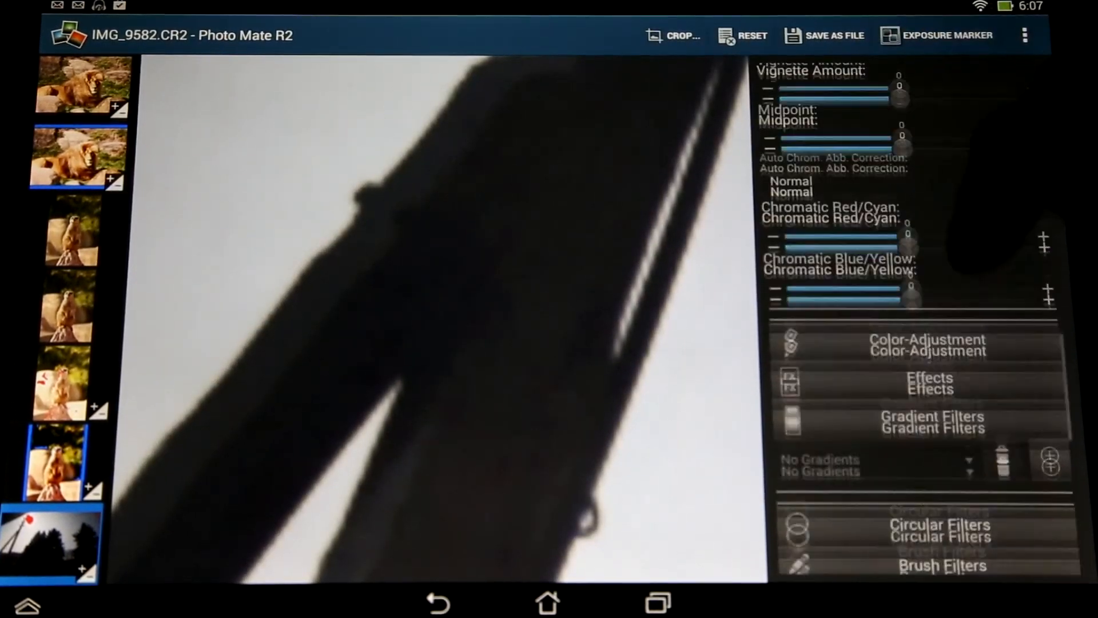
scroll("down", 3)
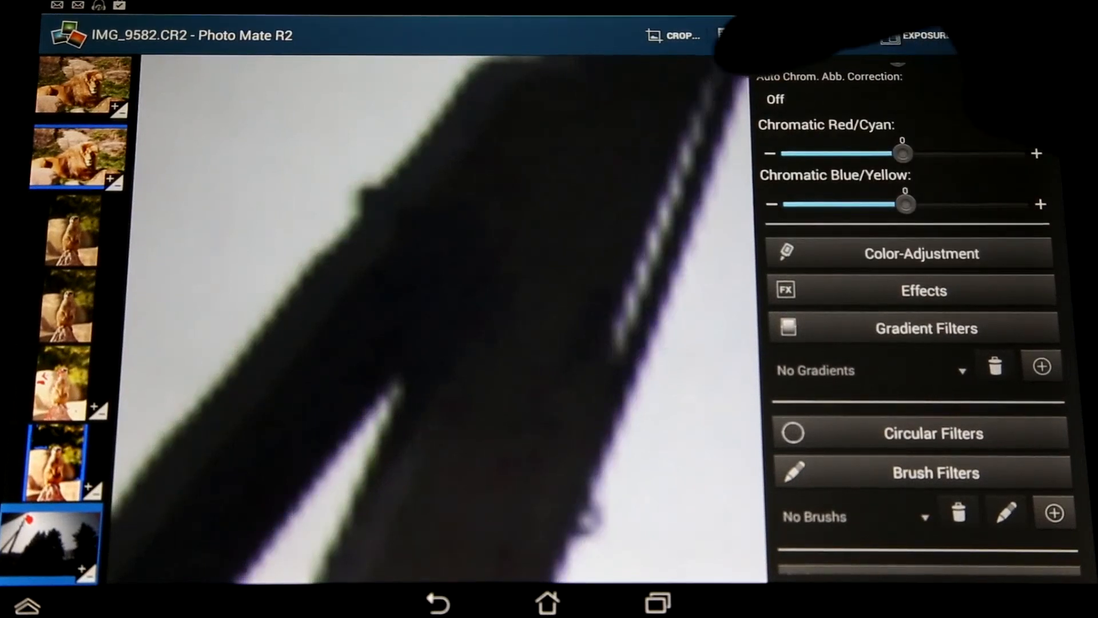
left_click(830, 99)
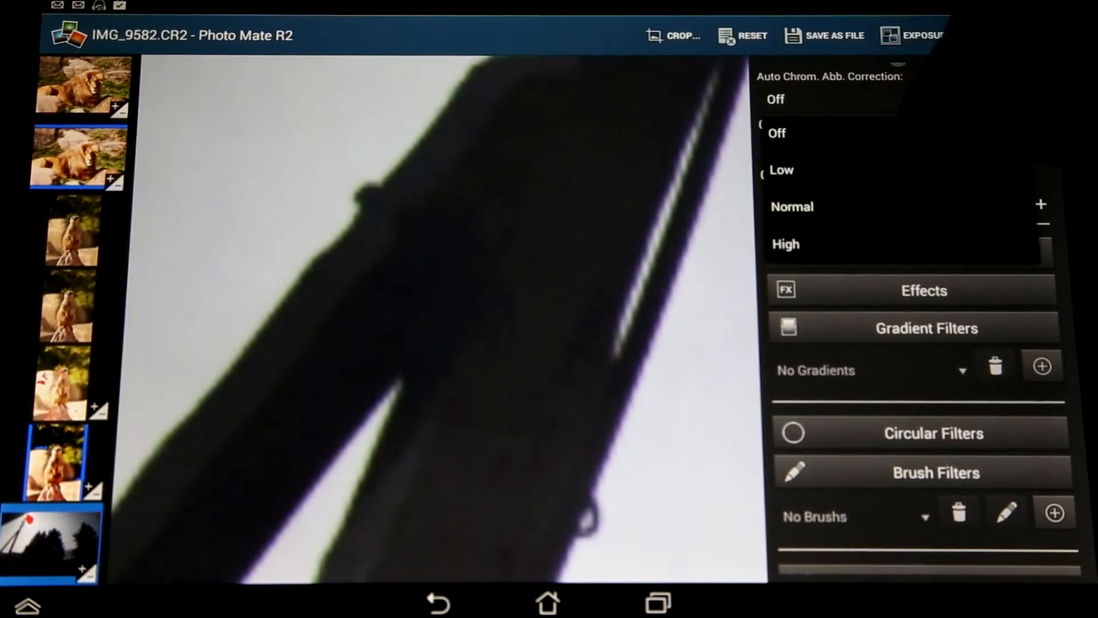
left_click(792, 207)
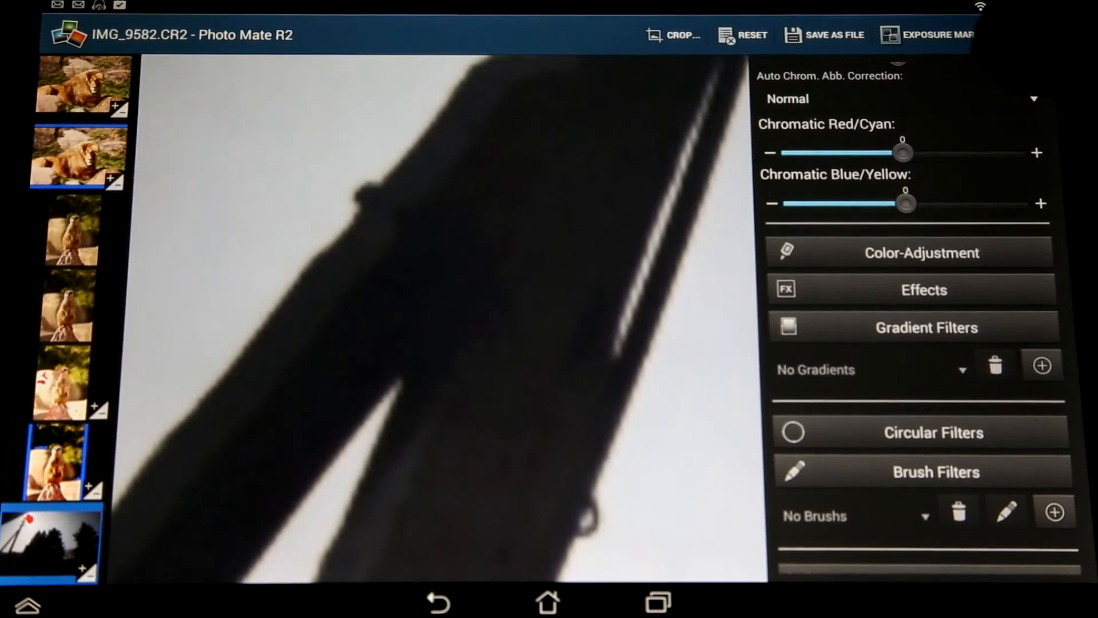